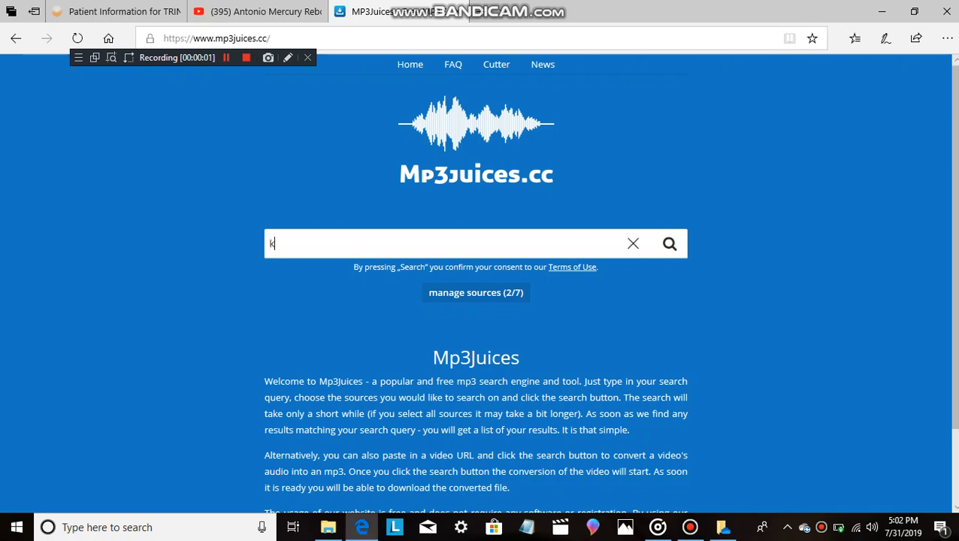
# Search Mp3Juices.cc for 'kemi majeks 2006'
pyautogui.write('emi majeks 2006')
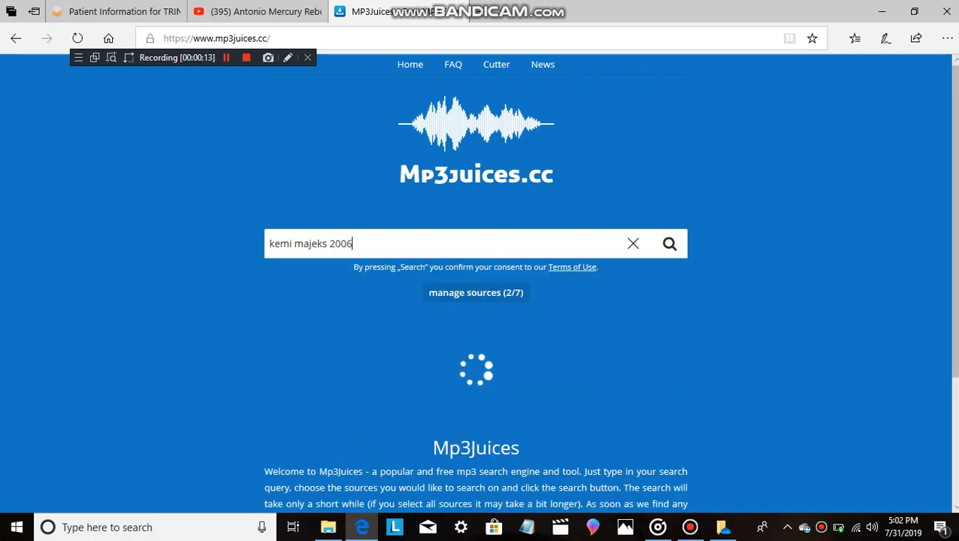
# Download and save 'Milkshake! - Kemi's Wiggly Woo (2006).mp3', then dismiss the finished notice
pyautogui.click(669, 243)
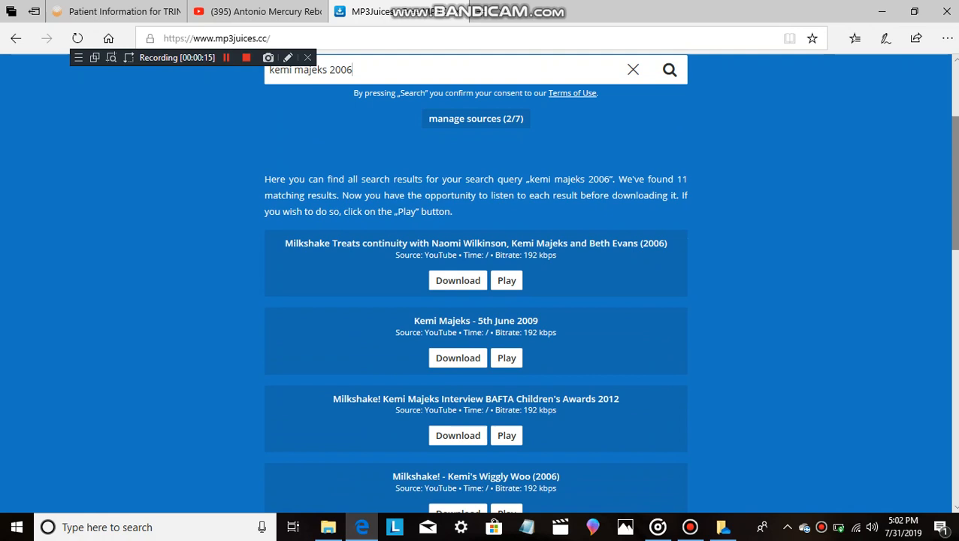
pyautogui.scroll(-3)
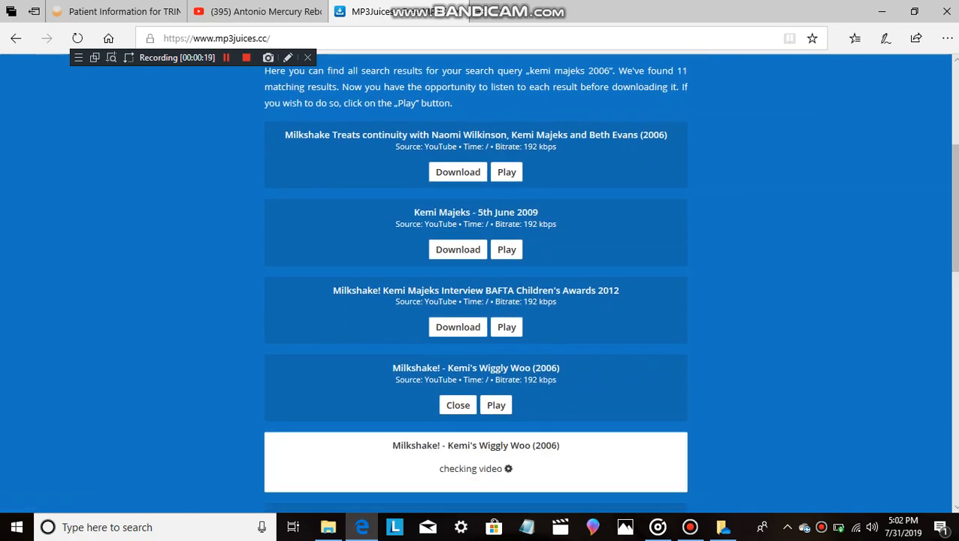
pyautogui.scroll(-3)
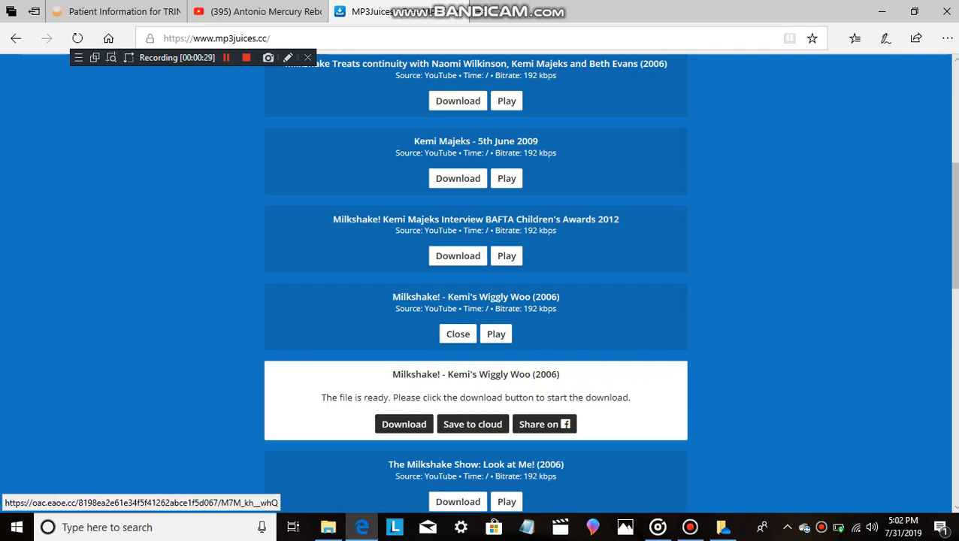
pyautogui.click(404, 424)
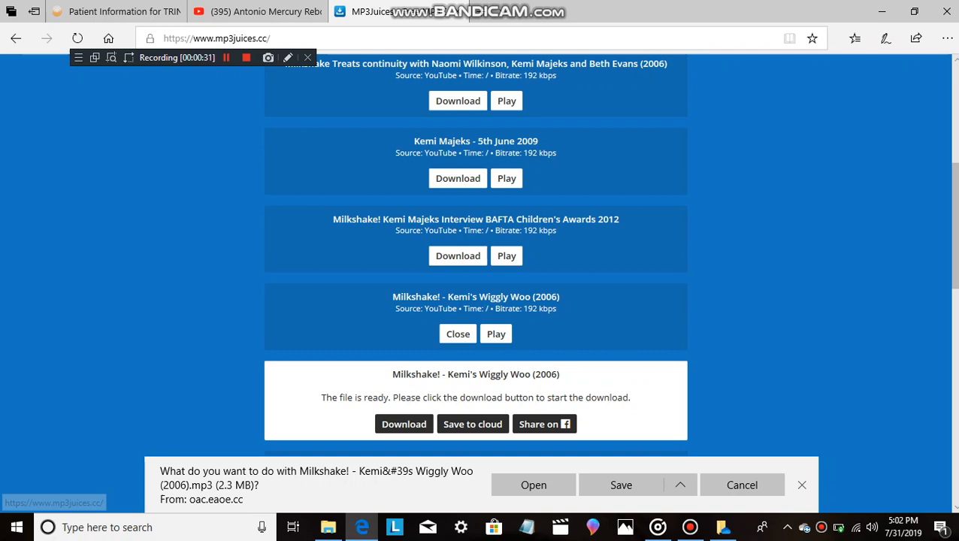
pyautogui.click(621, 485)
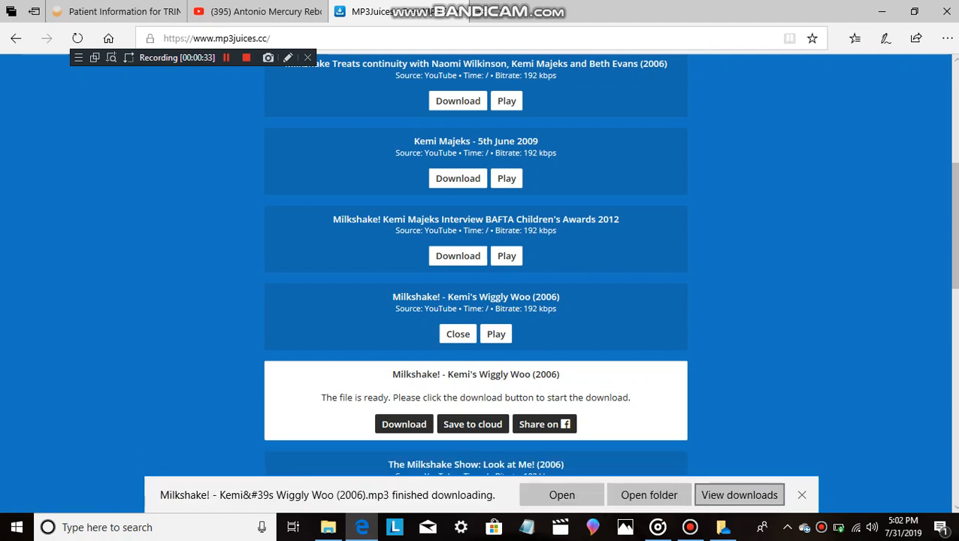
pyautogui.click(739, 495)
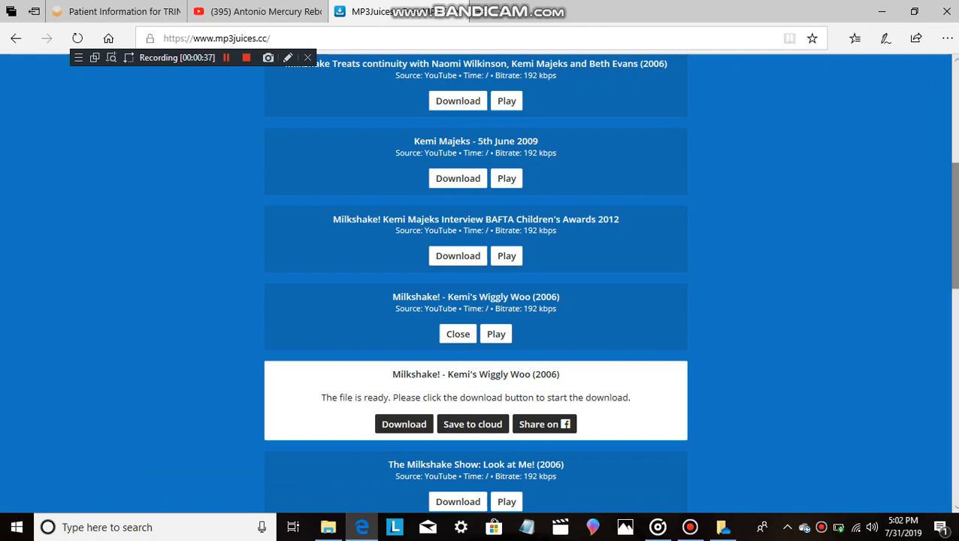
pyautogui.scroll(-3)
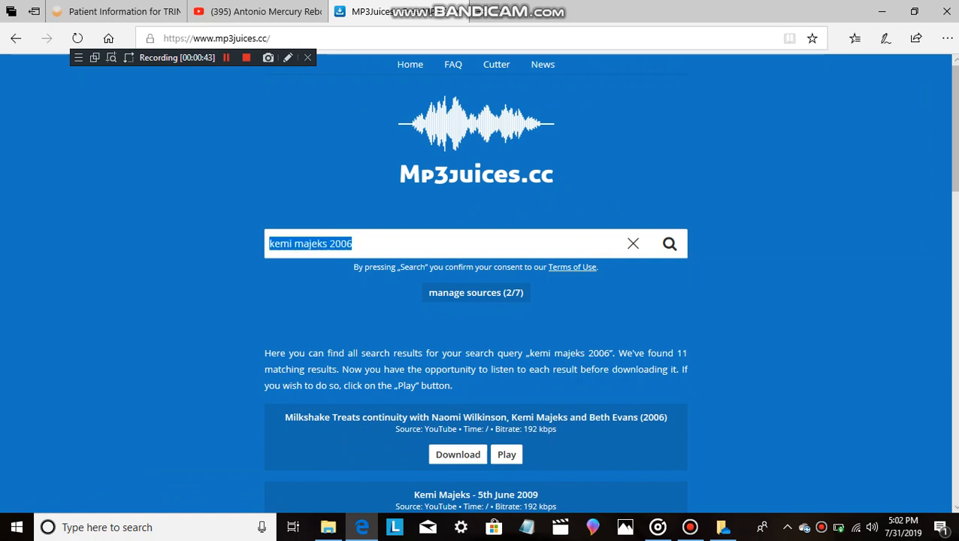
# Search for 'milkshake treats' and start converting the Opening to Milkshake! Treats UK DVD result
pyautogui.write('milksha')
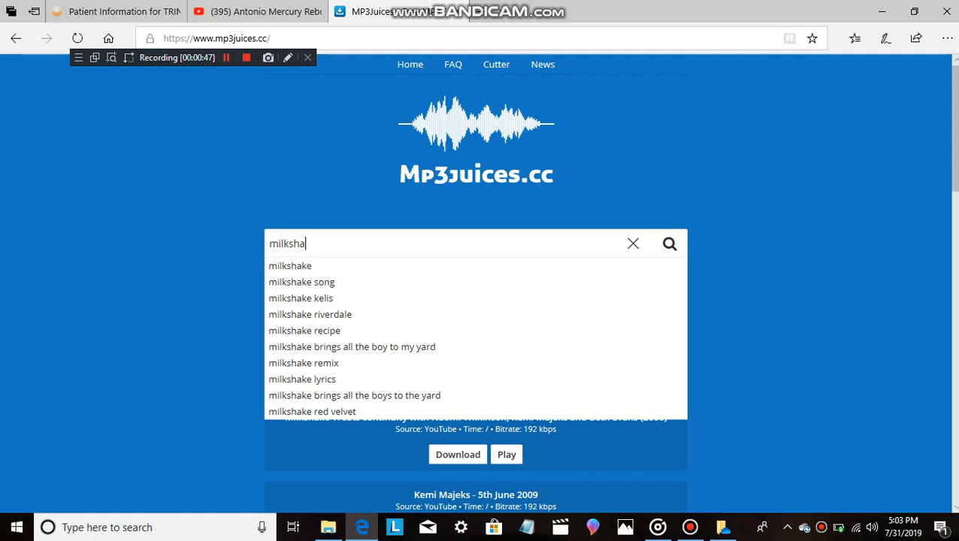
pyautogui.write('ke t')
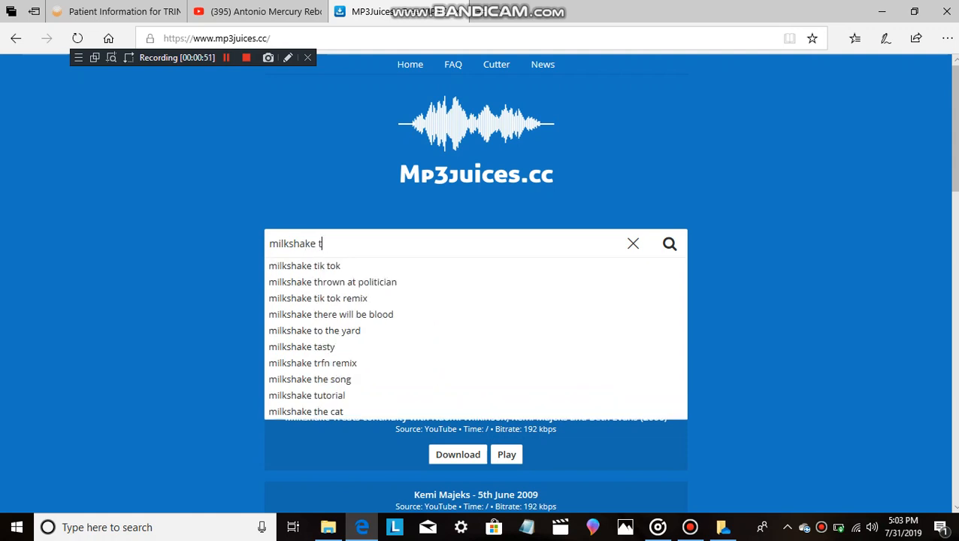
pyautogui.write('reat')
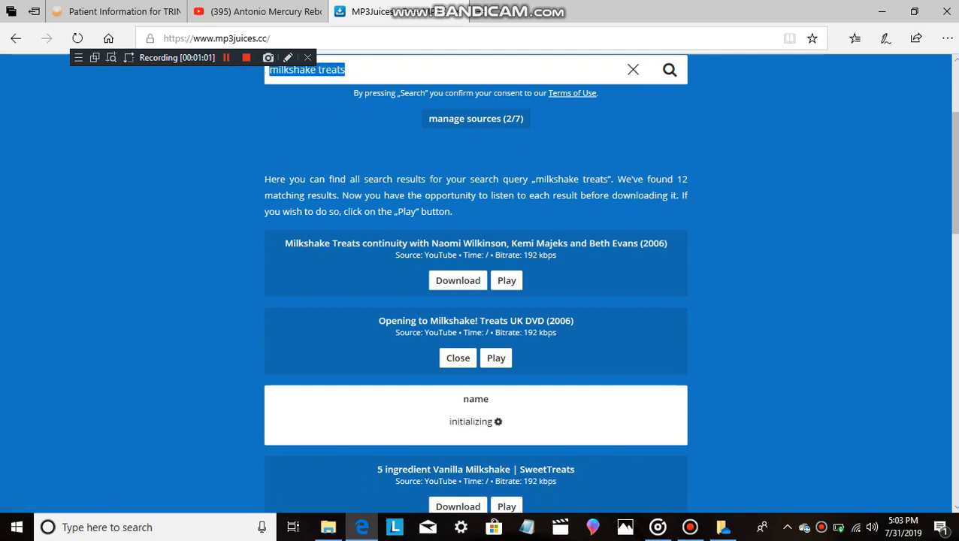
pyautogui.write('s')
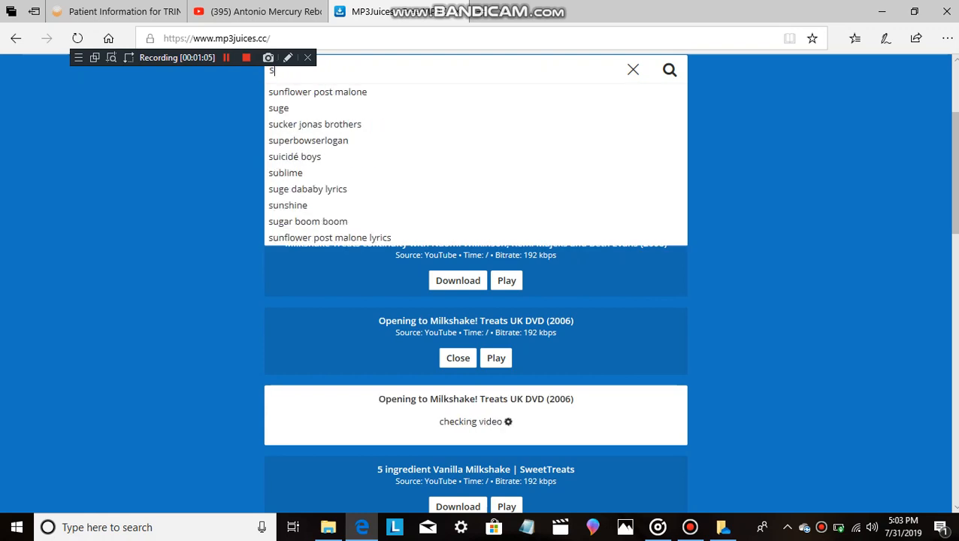
# Run the 'nbc snf 2006' search from the suggestion list
pyautogui.write('nf 2006')
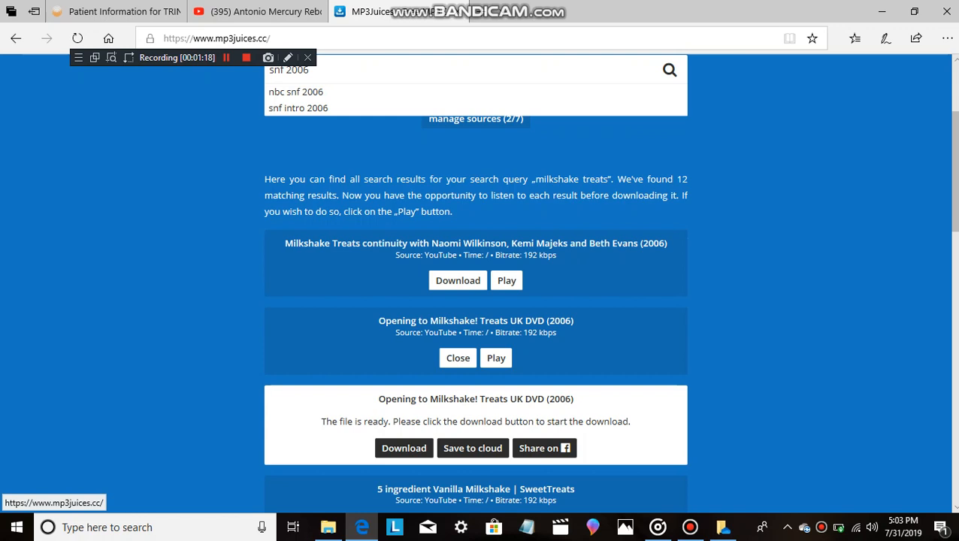
pyautogui.click(404, 448)
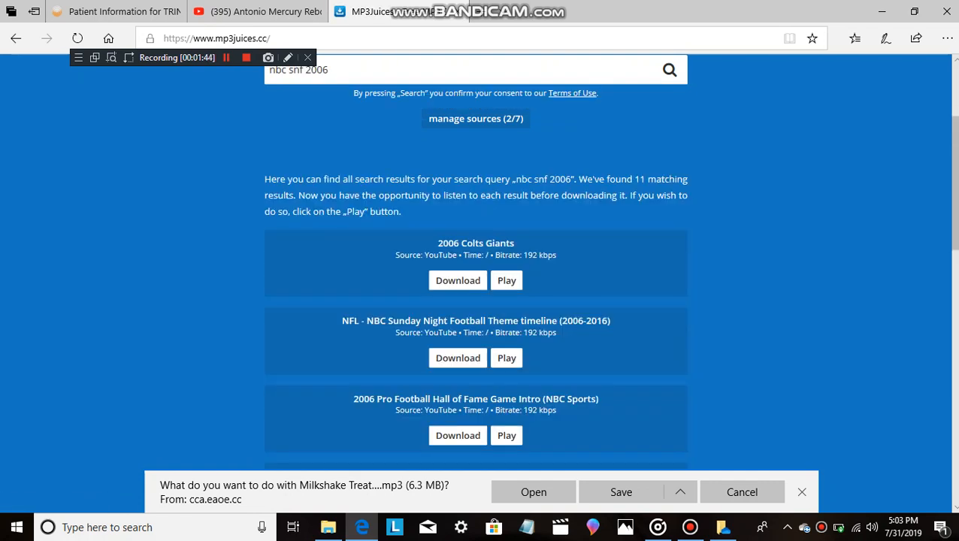
# Start the Snf ending download, save the Milkshake! Treats MP3, and show Downloads
pyautogui.scroll(-3)
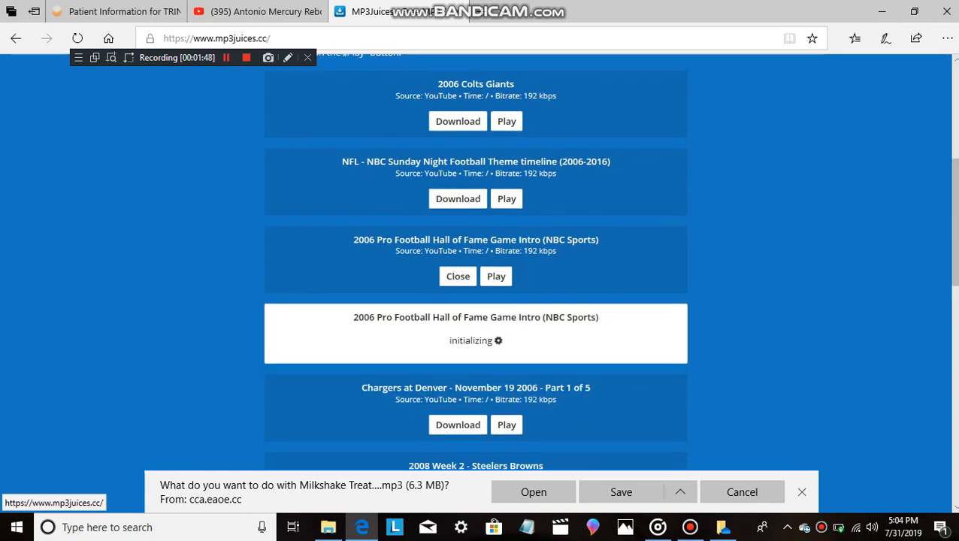
pyautogui.scroll(-3)
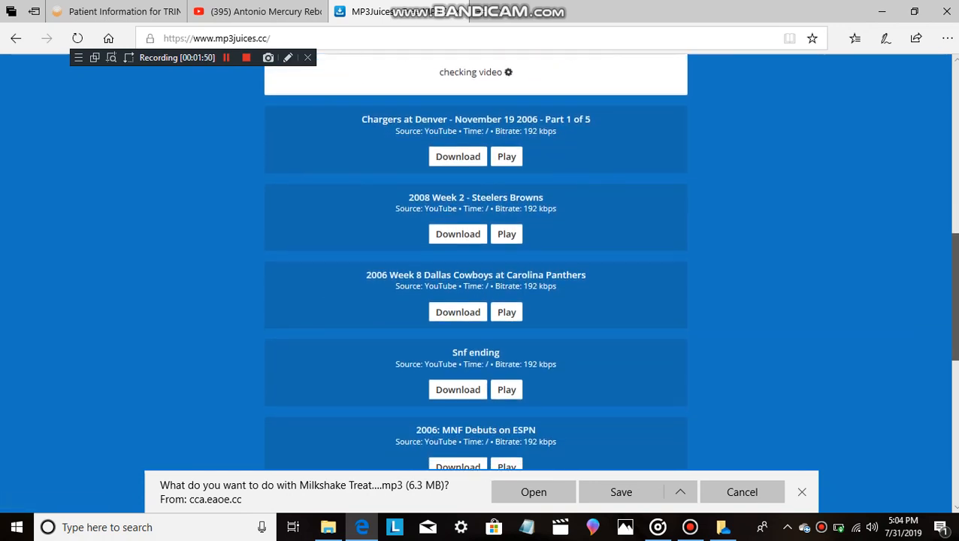
pyautogui.scroll(-3)
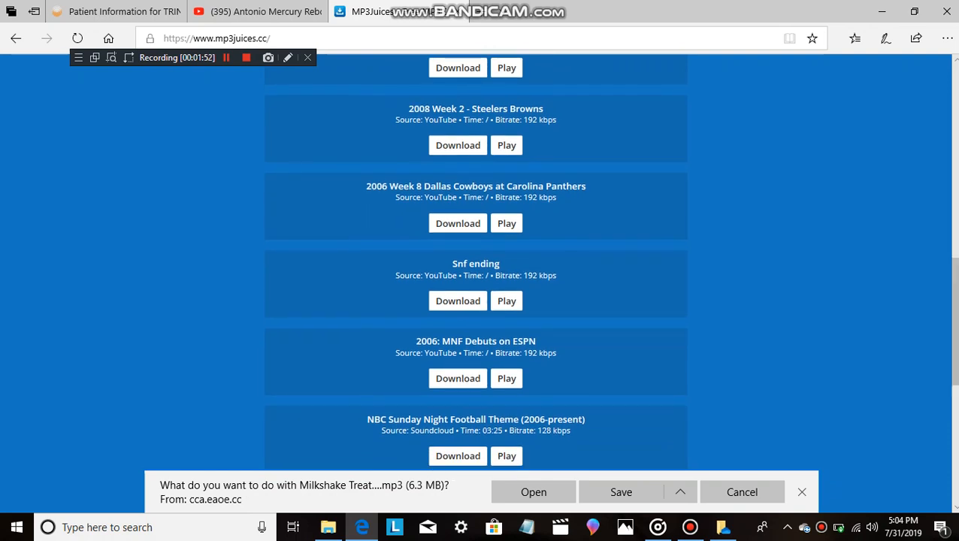
pyautogui.click(457, 301)
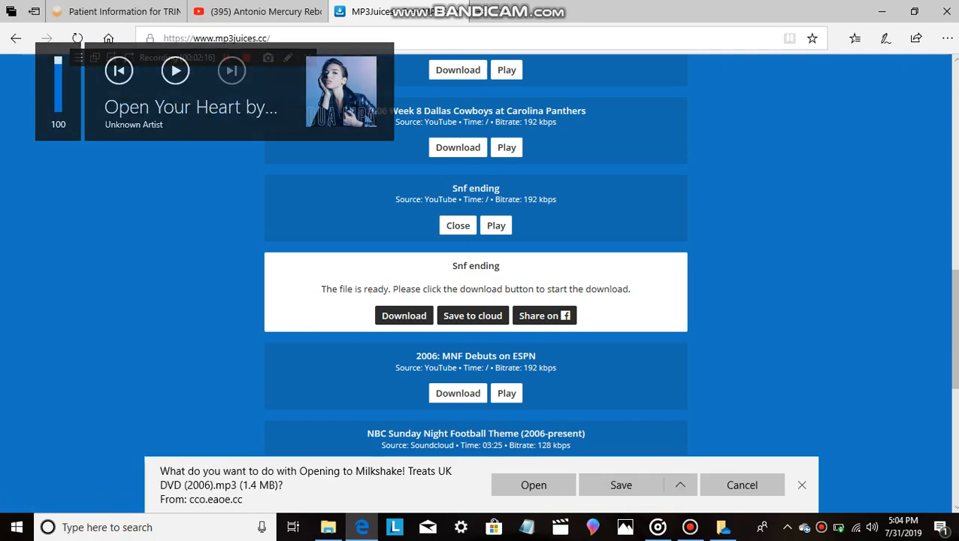
pyautogui.click(621, 485)
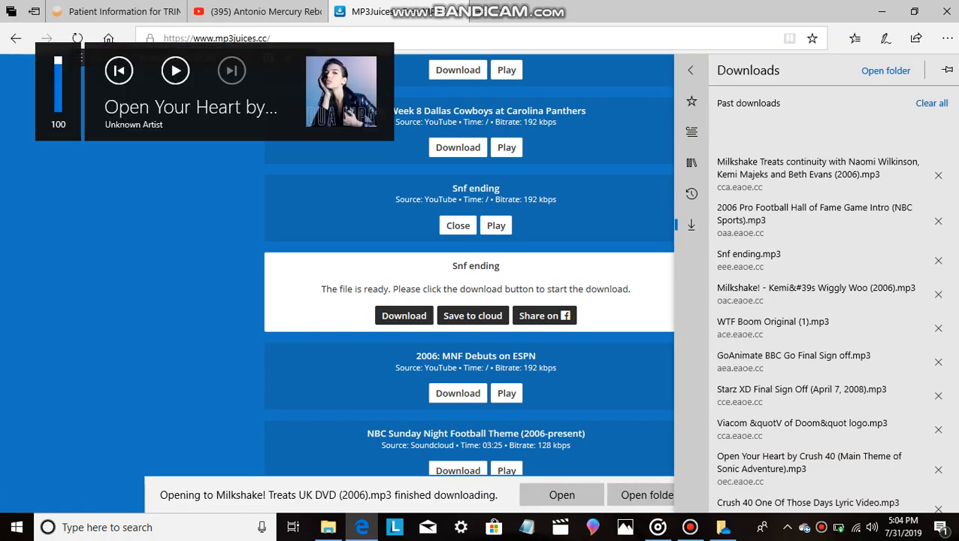
pyautogui.click(175, 70)
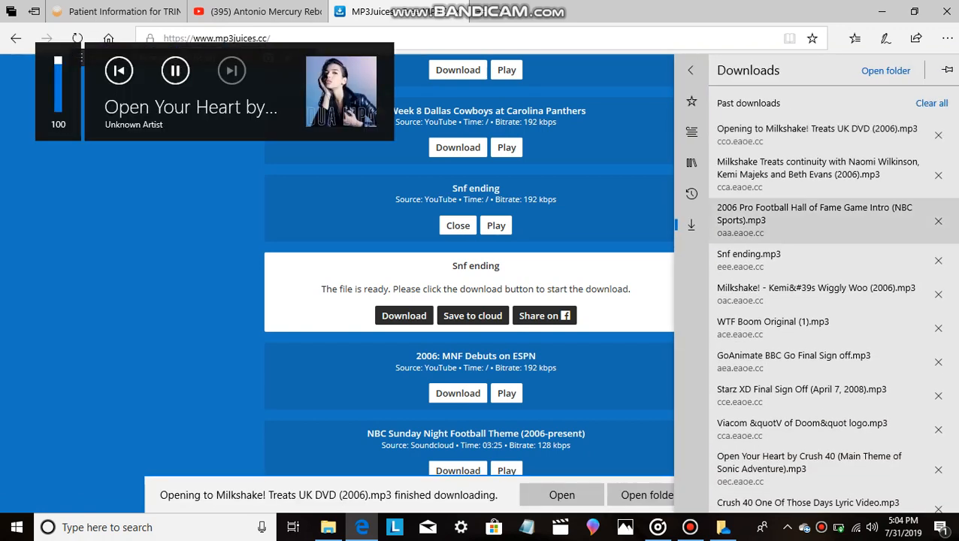